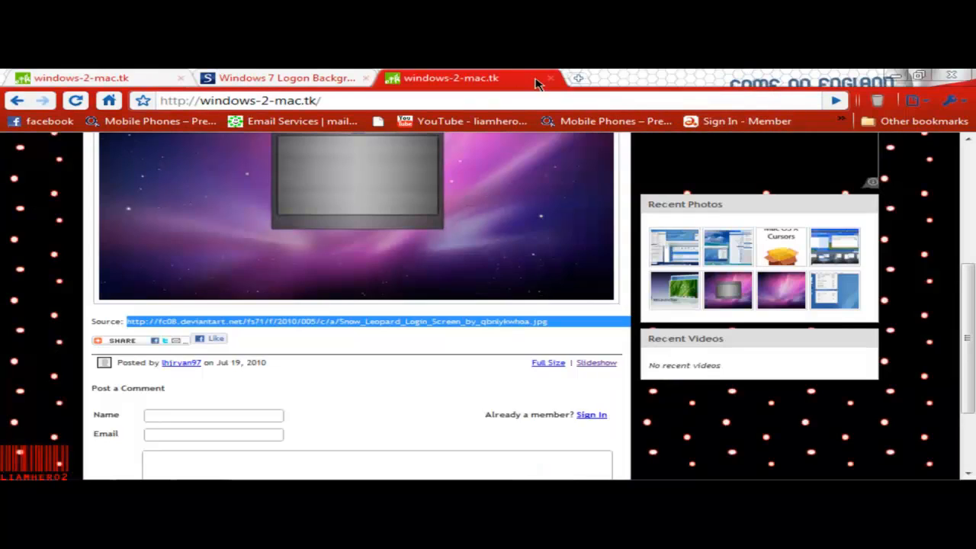
left_click(286, 78)
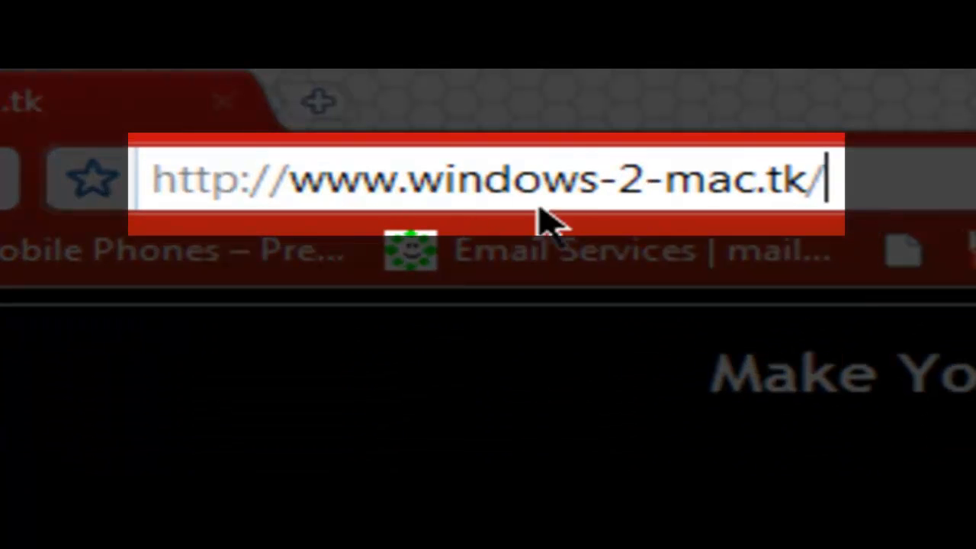
mouse_move(633, 229)
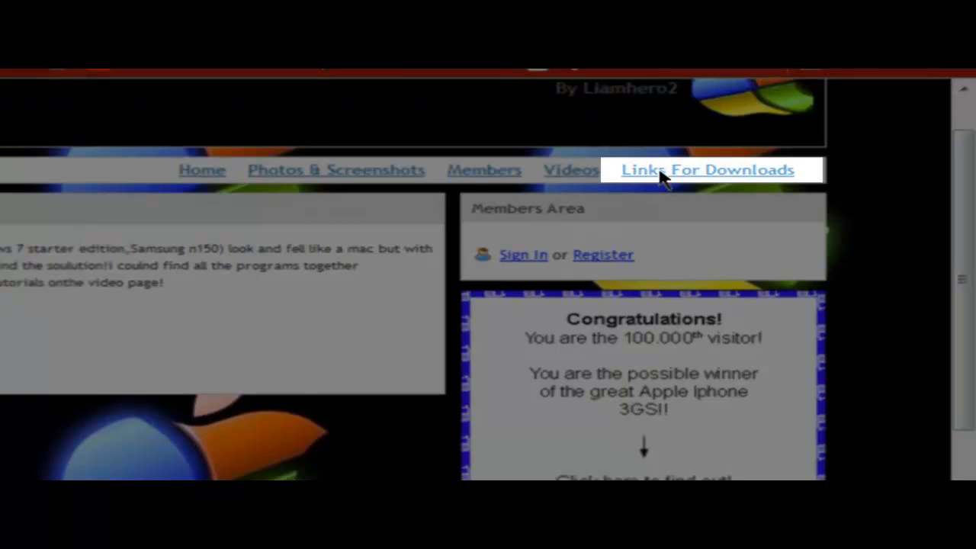
left_click(708, 169)
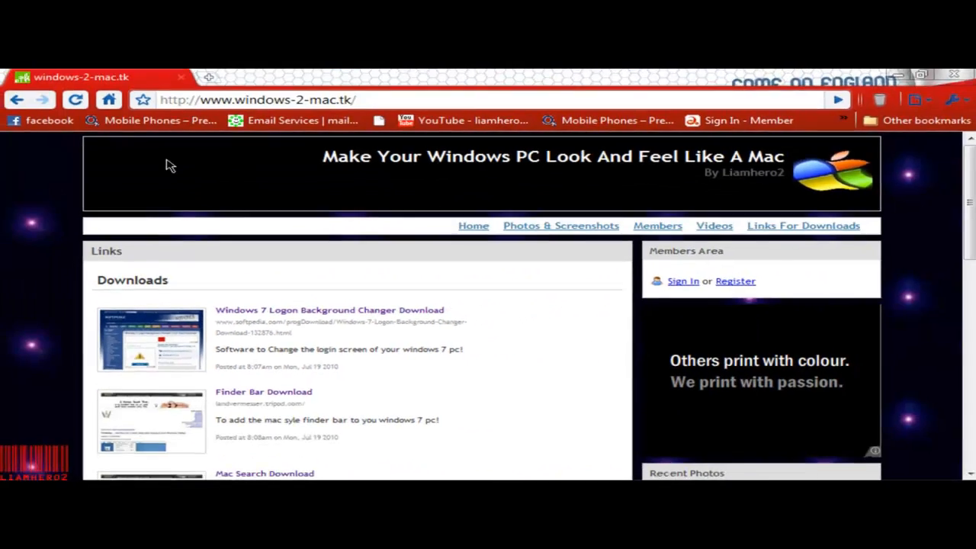
Open the Logon Background Changer's Softpedia page and download it from External Mirror 1
left_click(330, 309)
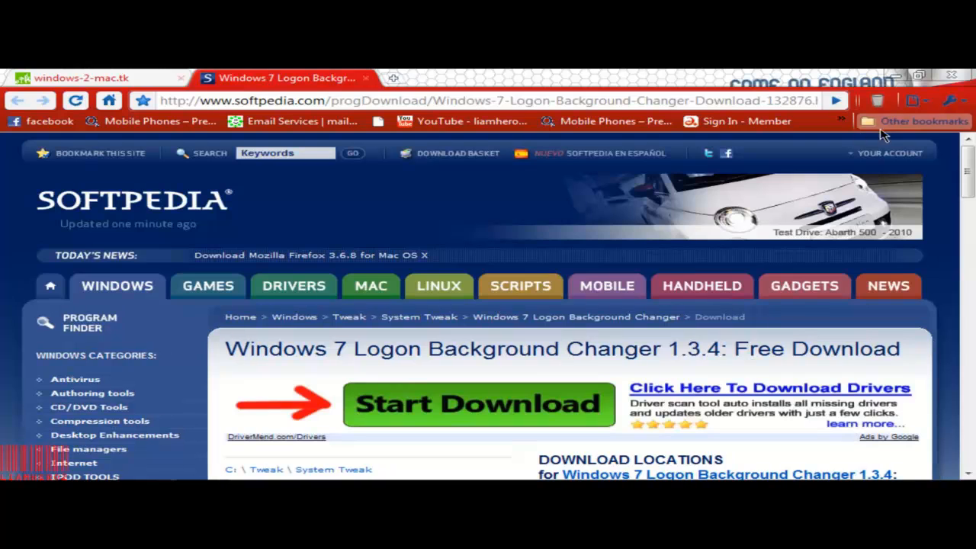
scroll("down", 3)
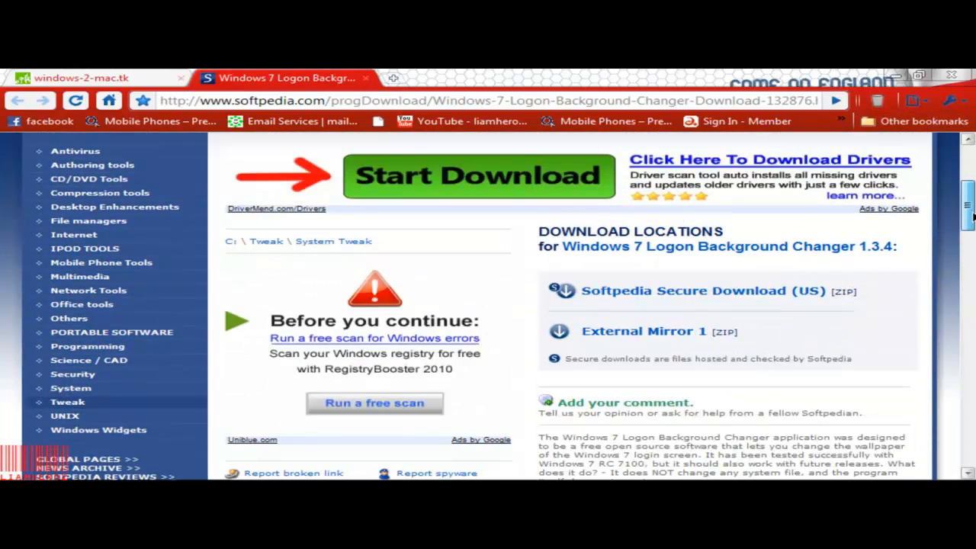
scroll("down", 3)
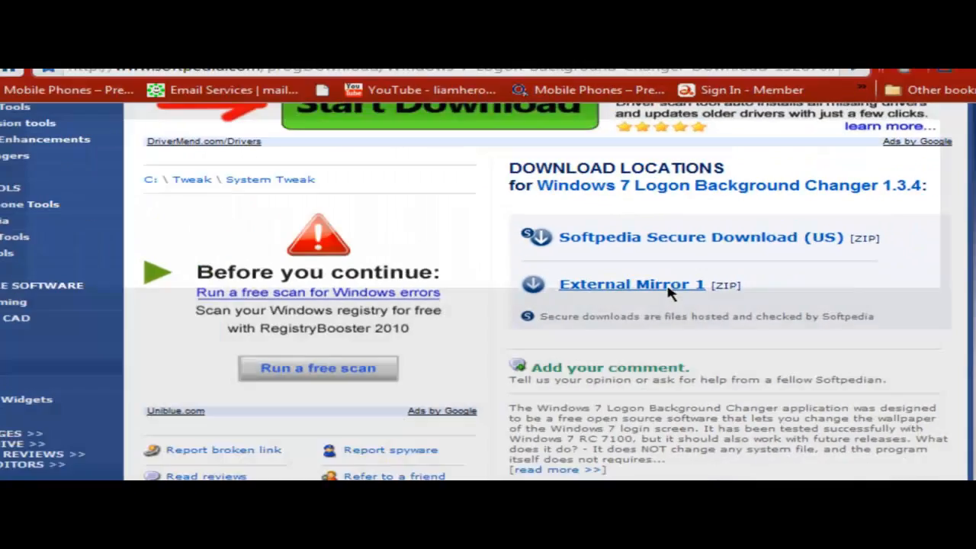
left_click(631, 284)
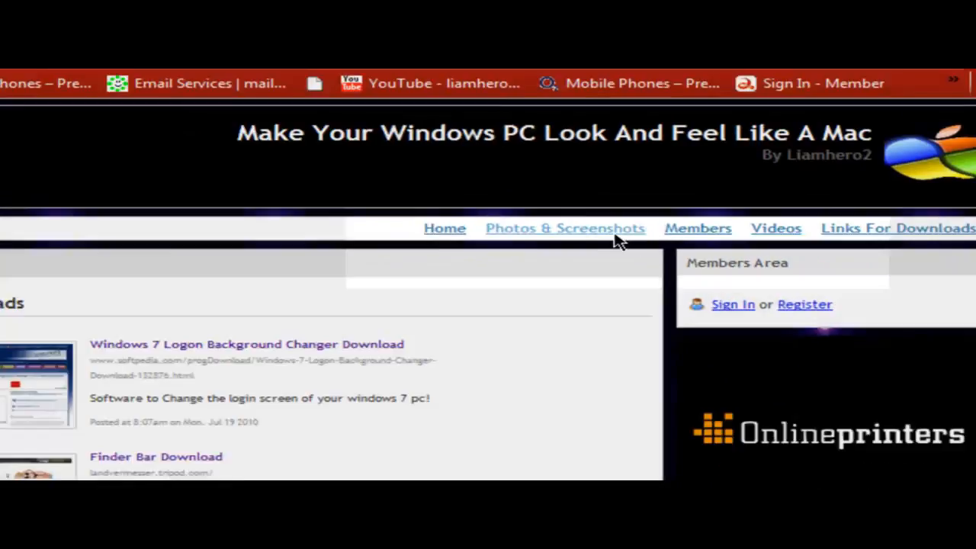
Browse 'Photos & Screenshots' to the Mac OS X login wallpaper page with its source URL
left_click(564, 228)
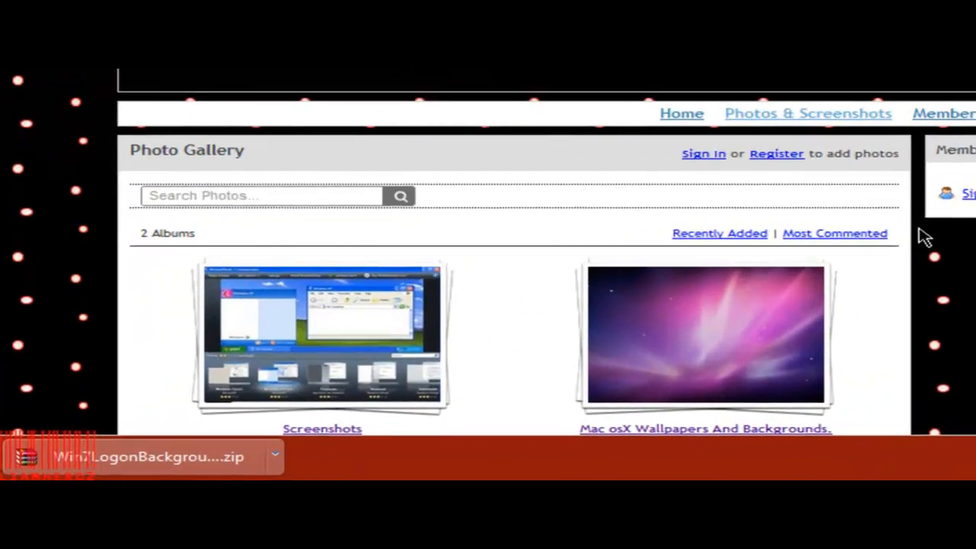
scroll("down", 3)
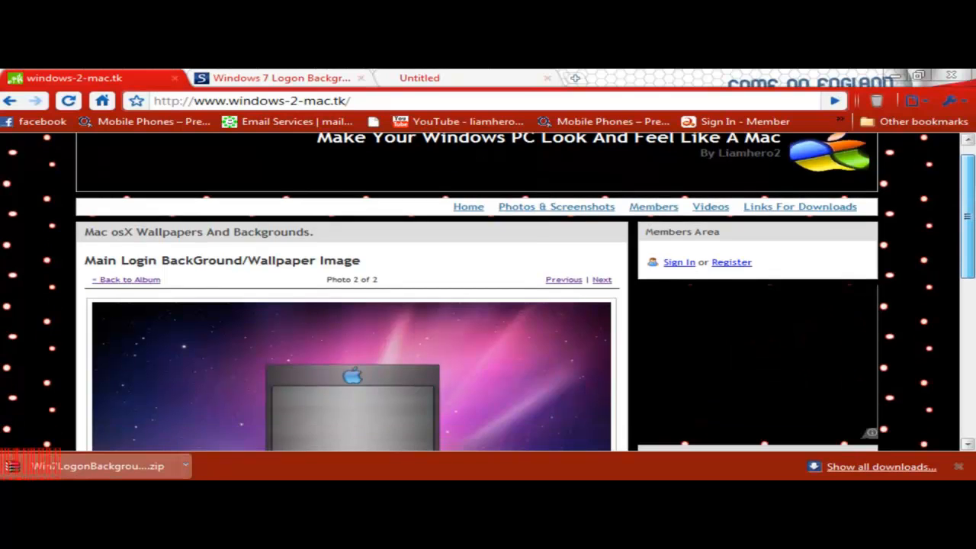
scroll("down", 3)
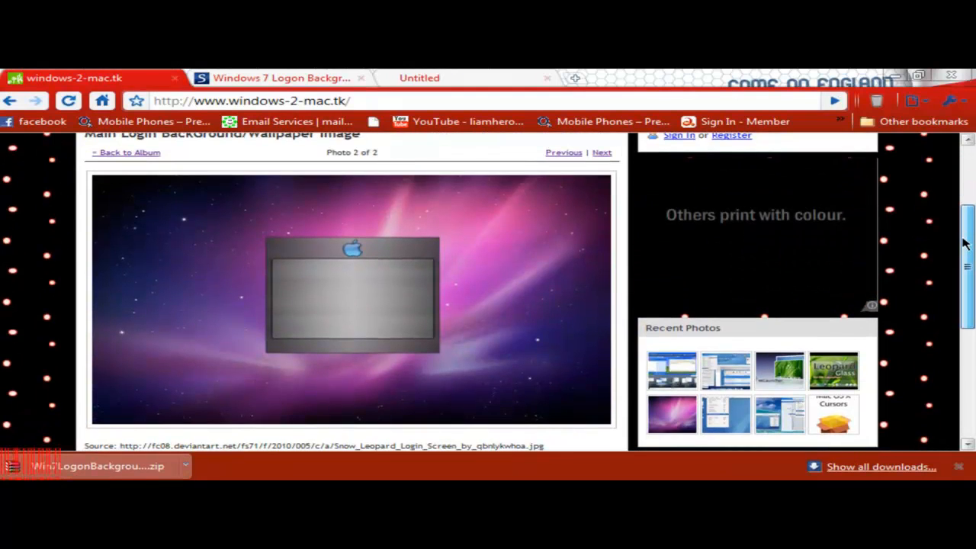
scroll("down", 3)
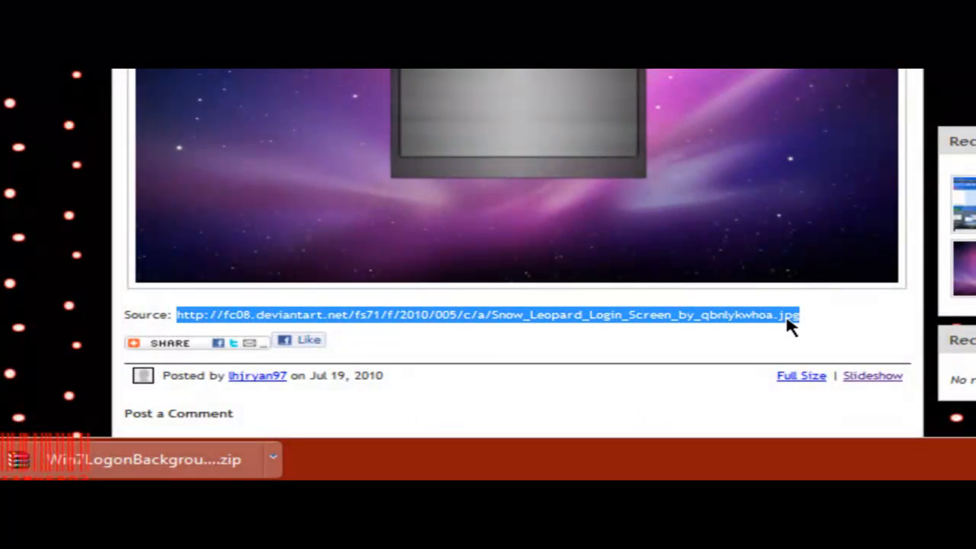
Open the deviantart Snow Leopard login JPEG from its source URL and bring up its save options
right_click(488, 314)
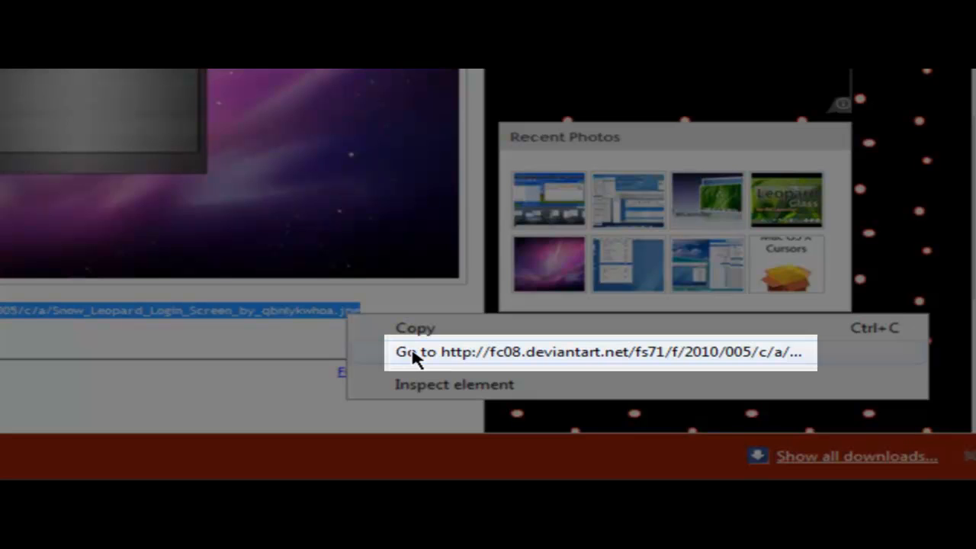
left_click(602, 351)
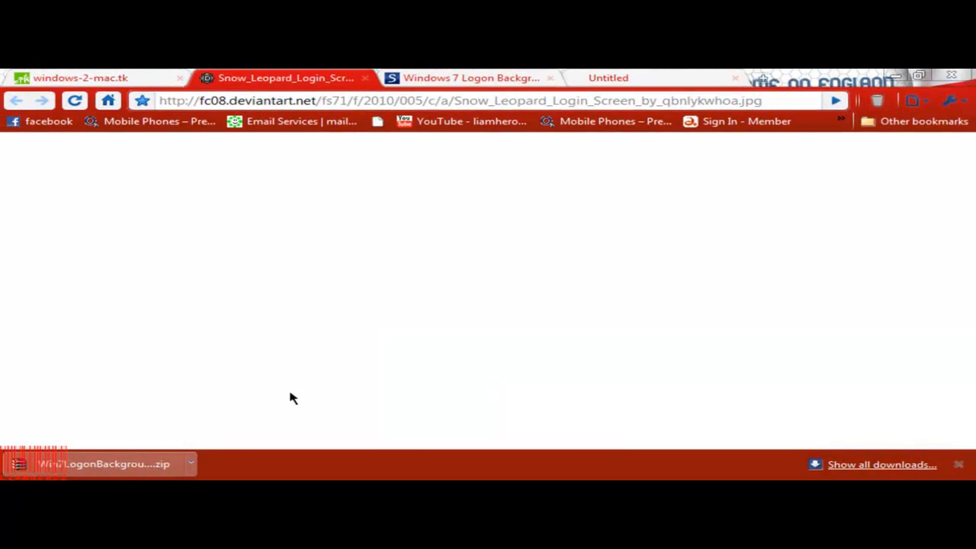
right_click(534, 171)
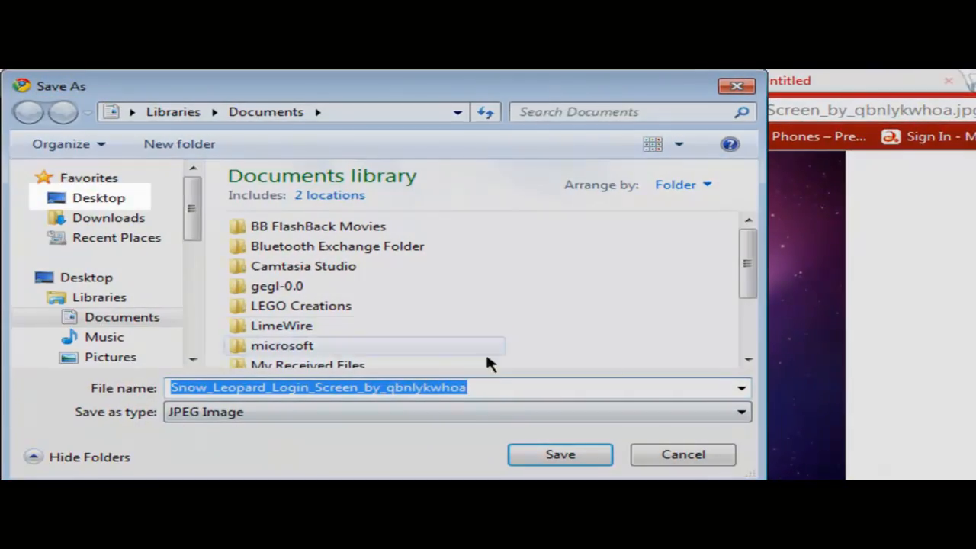
In the Save As dialog, create a new folder named Logon on the Desktop
left_click(97, 199)
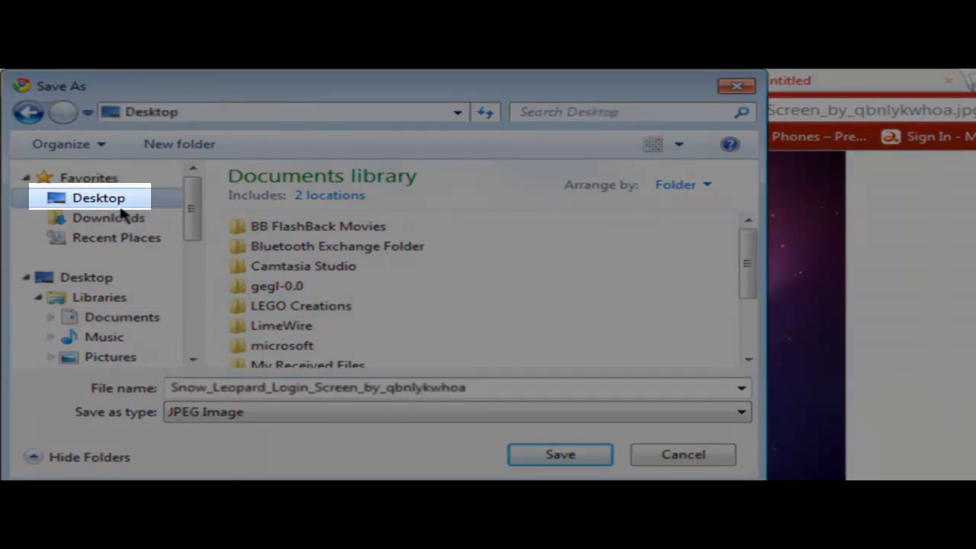
double_click(97, 199)
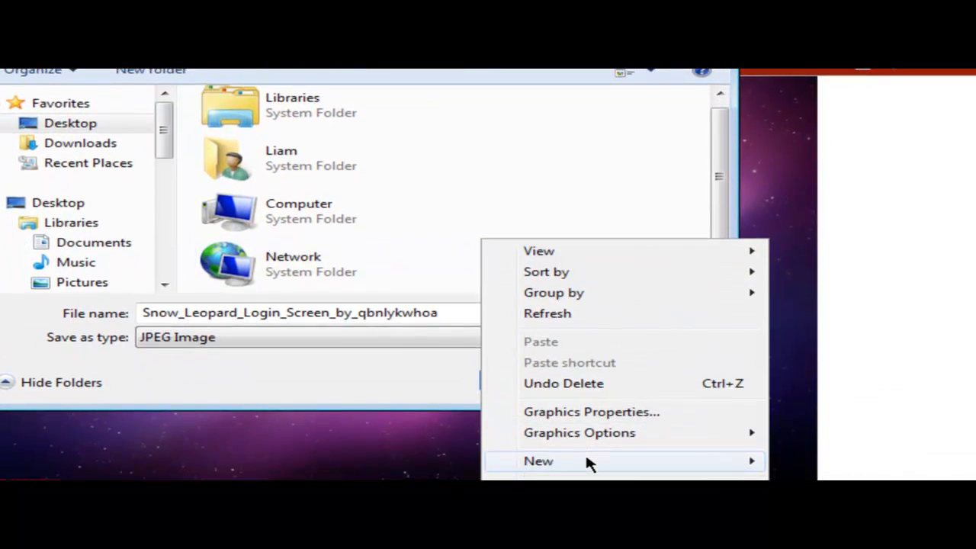
left_click(808, 149)
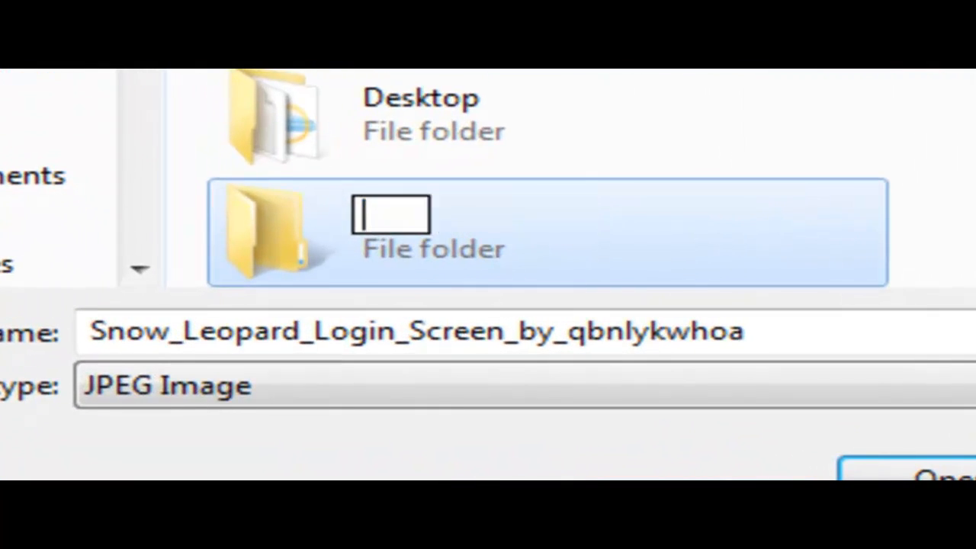
type("Logoin")
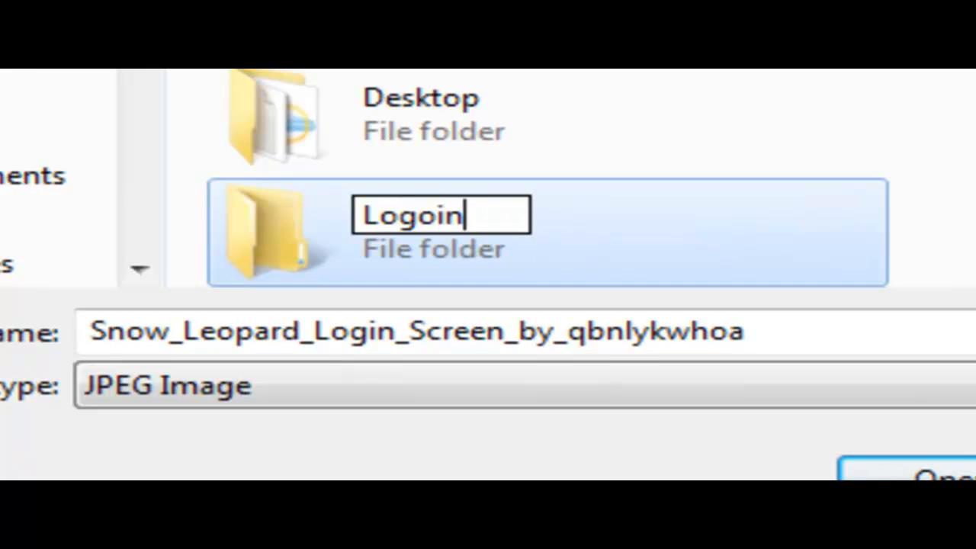
key("BackSpace")
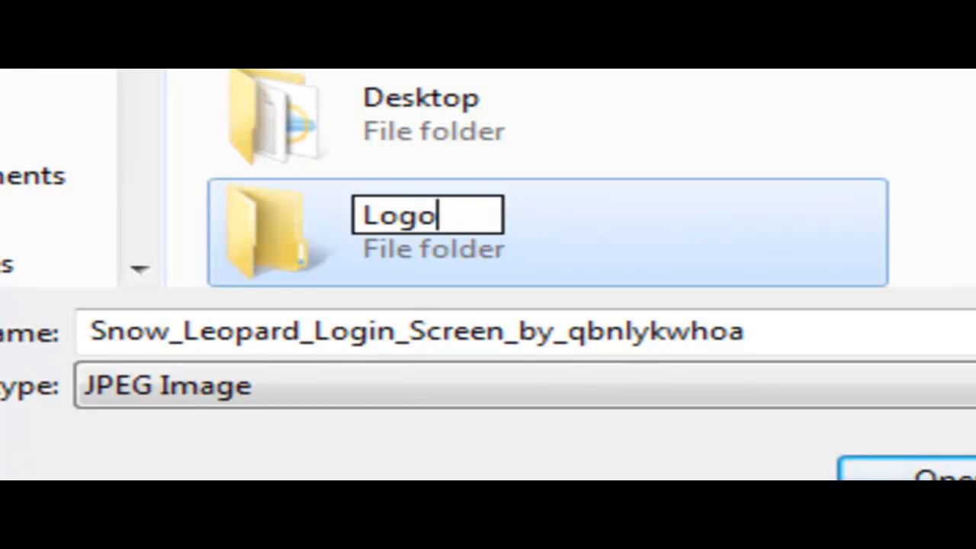
type("n")
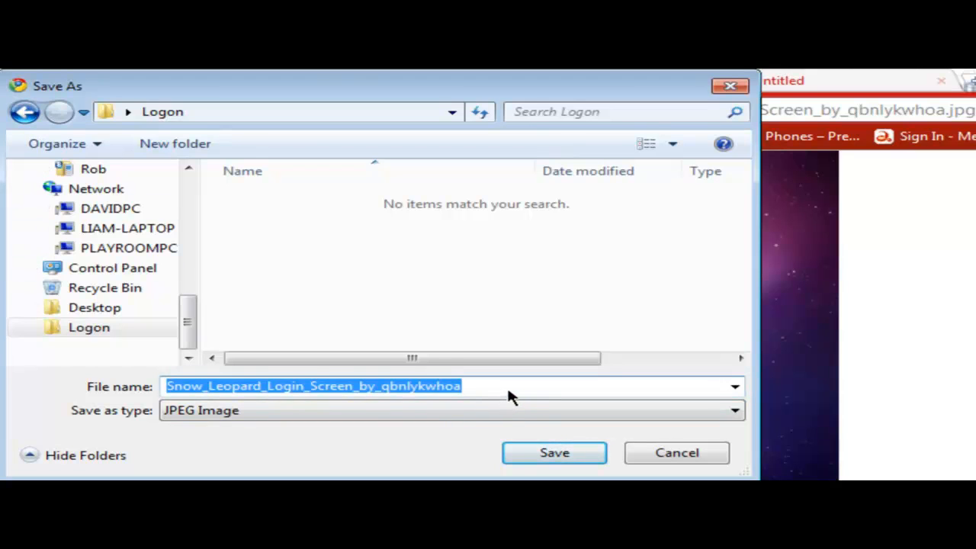
mouse_move(49, 84)
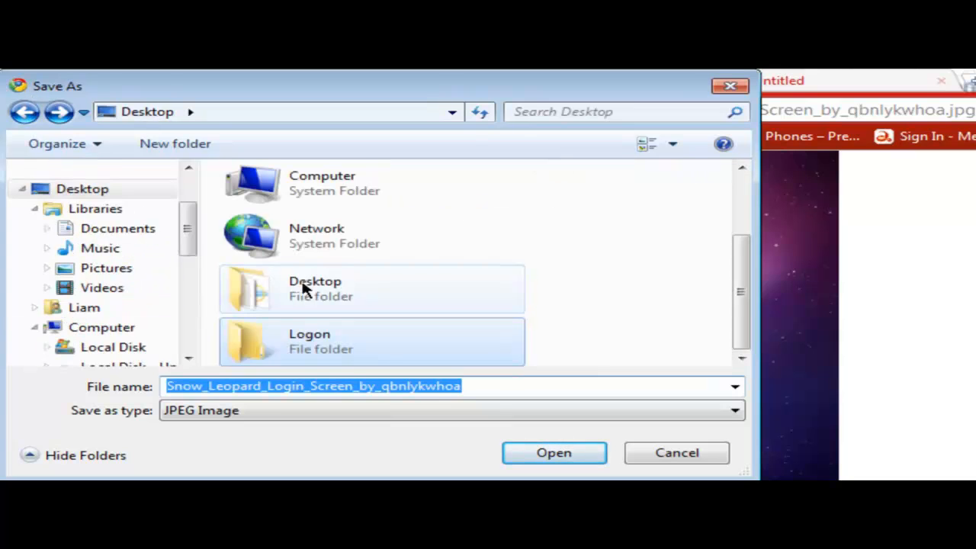
Save the Snow Leopard JPEG into the Logon folder under a shortened file name
double_click(320, 341)
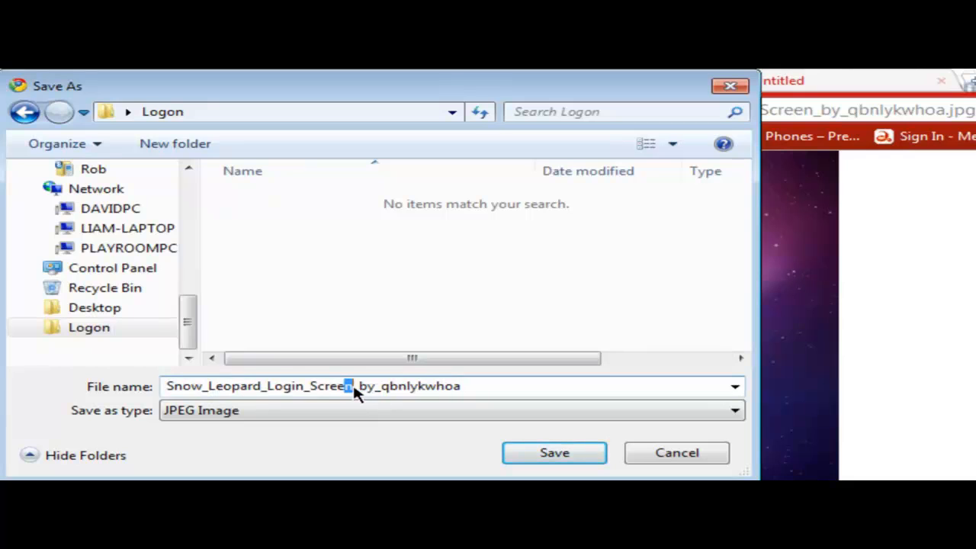
key("Delete")
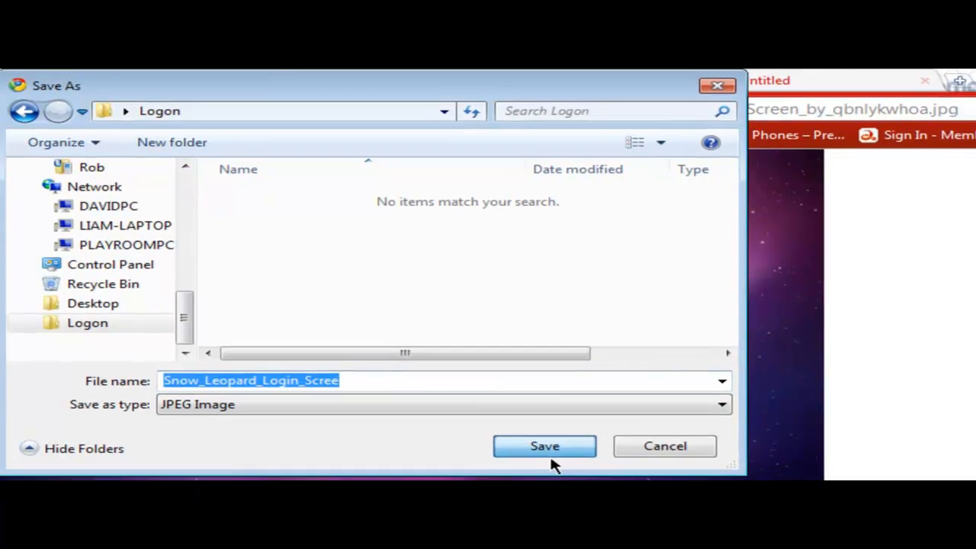
left_click(544, 445)
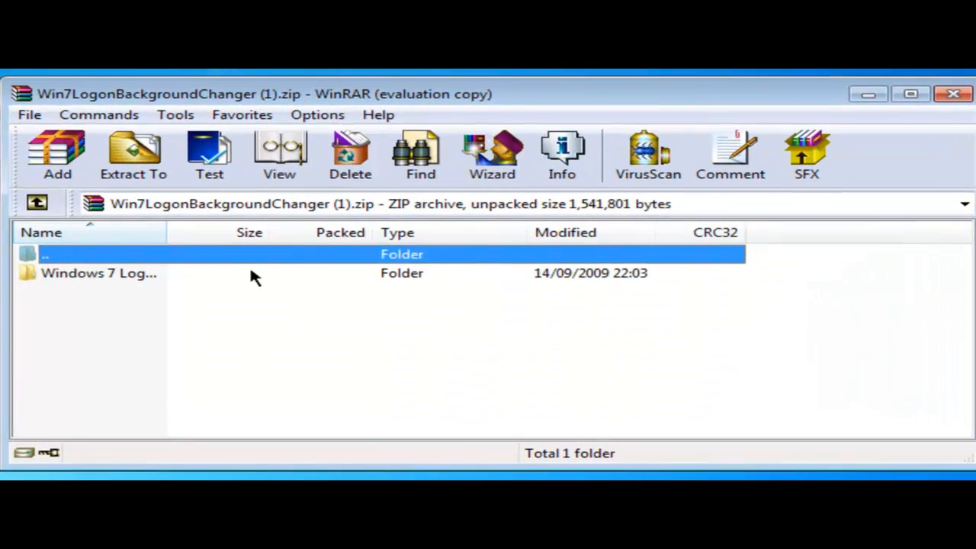
Open Win7LogonBackgroundChanger (1).zip in WinRAR and select the Win7LogonBackgroundChanger application file
double_click(99, 273)
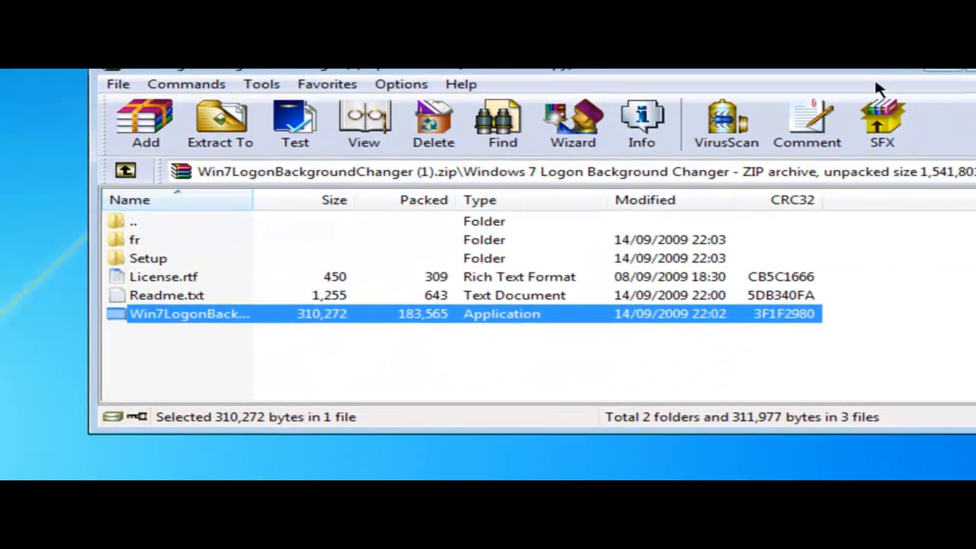
left_click(220, 122)
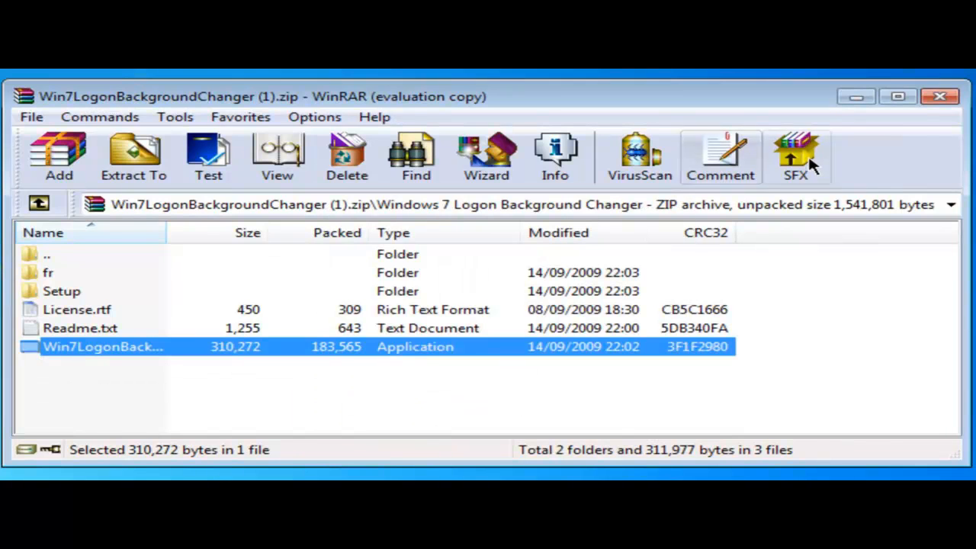
mouse_move(856, 98)
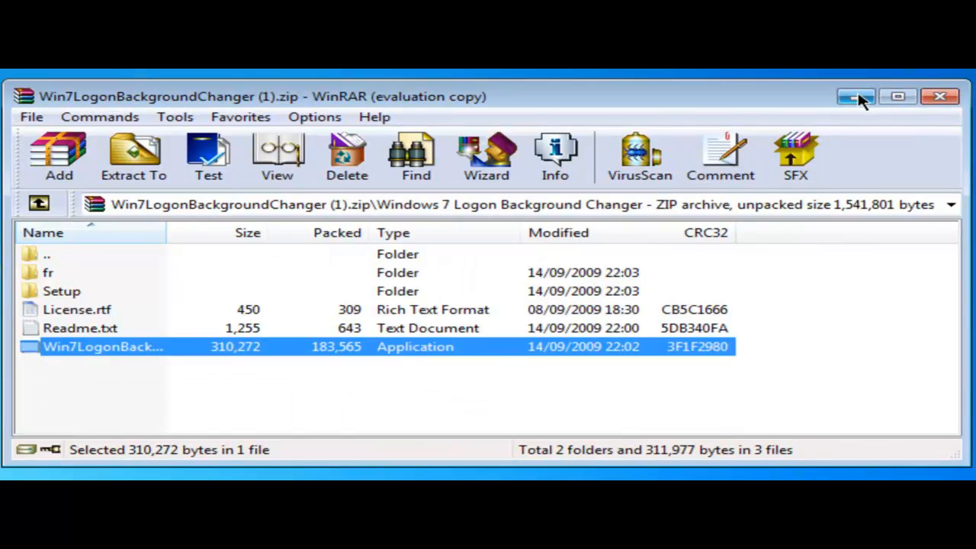
left_click(854, 96)
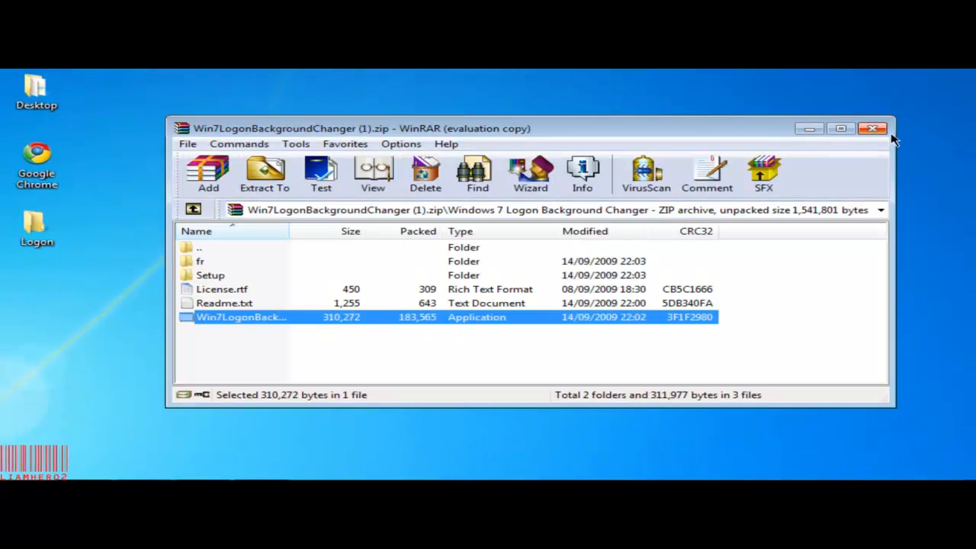
mouse_move(848, 116)
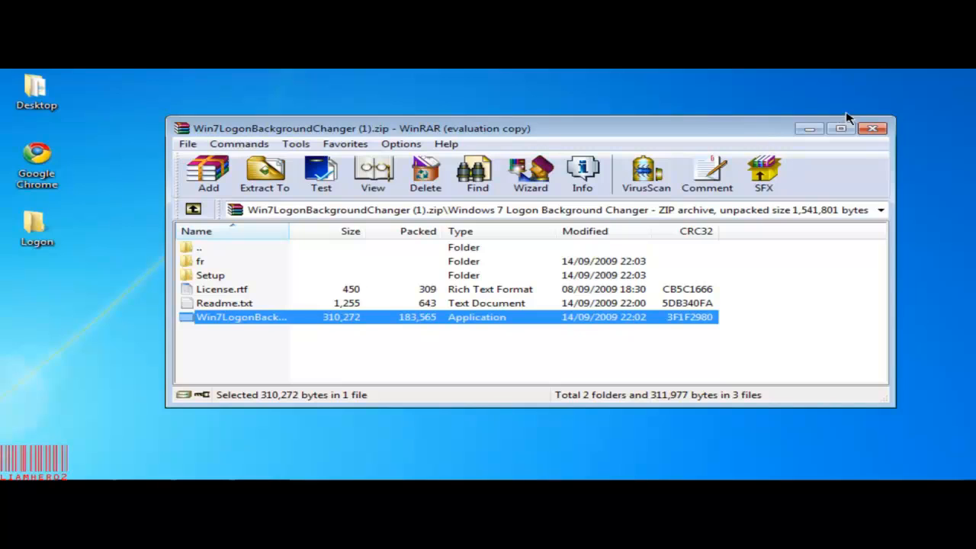
mouse_move(576, 323)
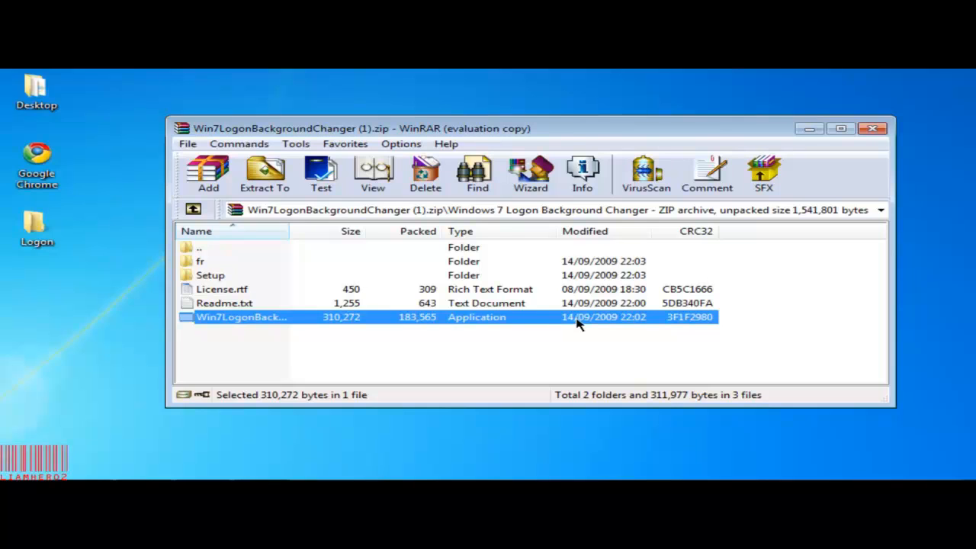
left_click(266, 174)
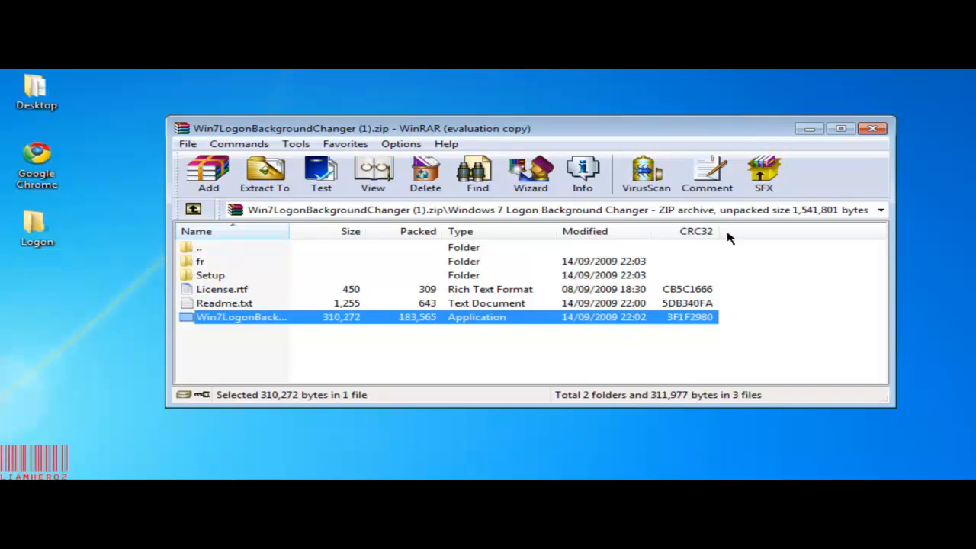
left_click(873, 128)
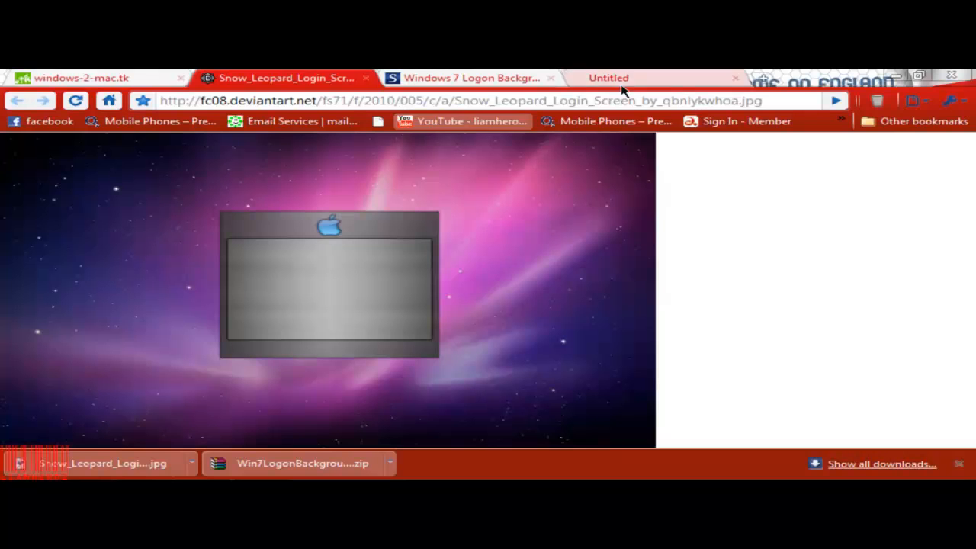
Close the Untitled and Softpedia tabs and return to the windows-2-mac.tk Home page
left_click(735, 77)
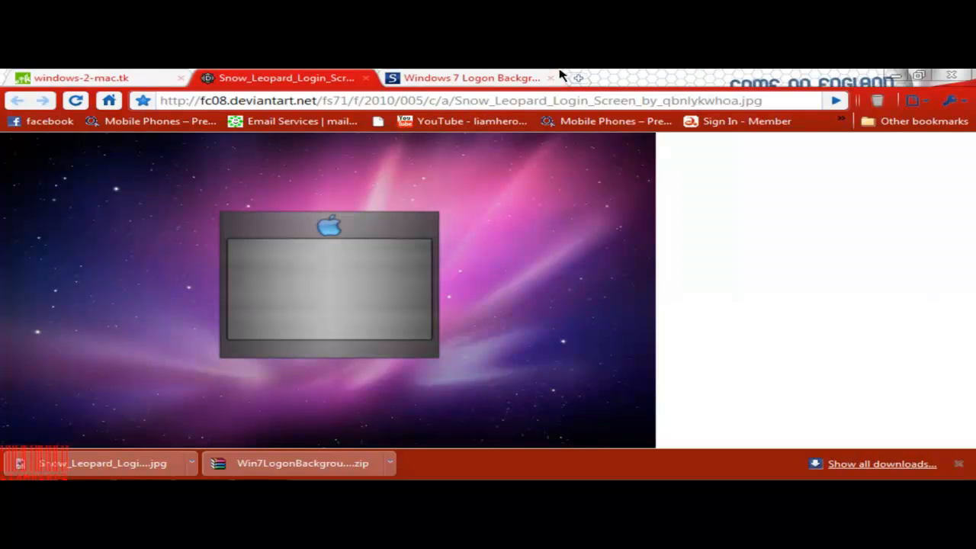
left_click(551, 78)
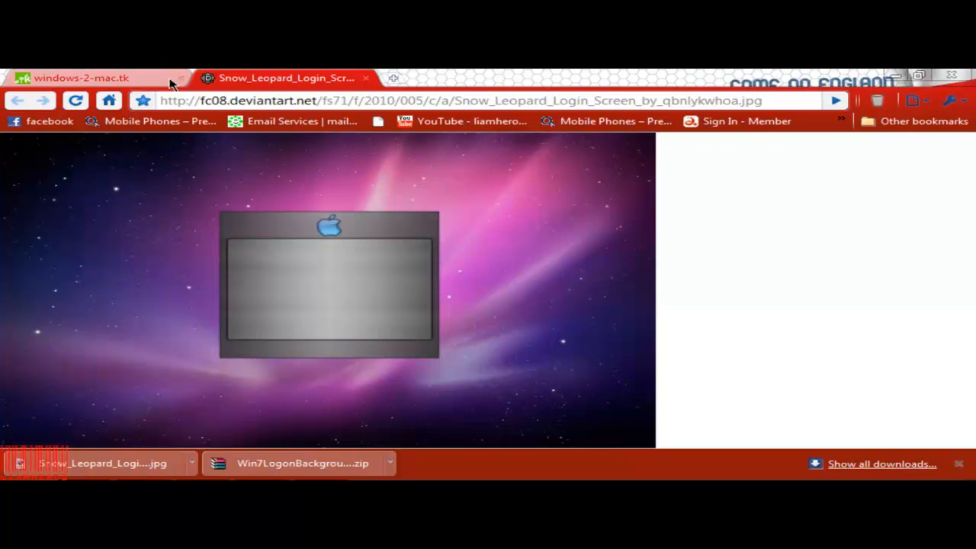
left_click(81, 77)
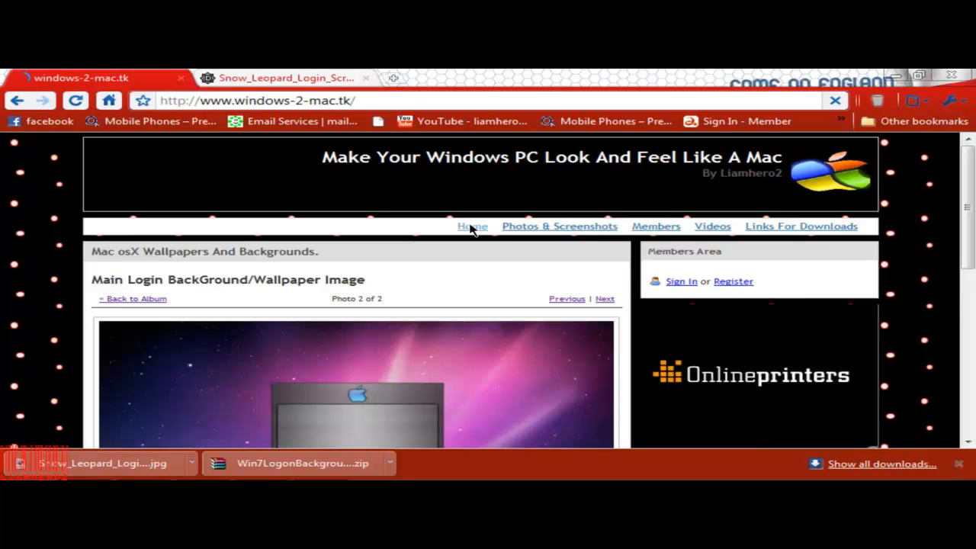
left_click(472, 226)
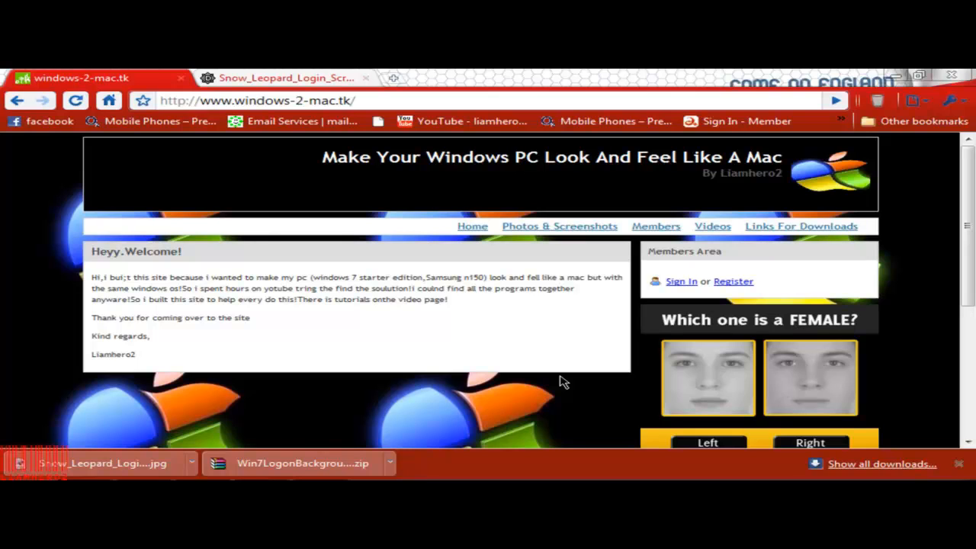
mouse_move(434, 338)
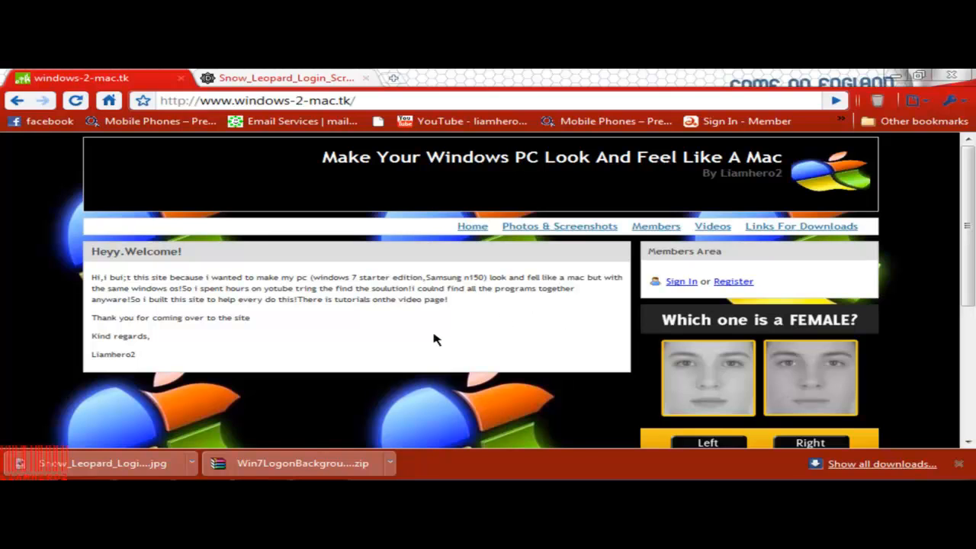
mouse_move(448, 337)
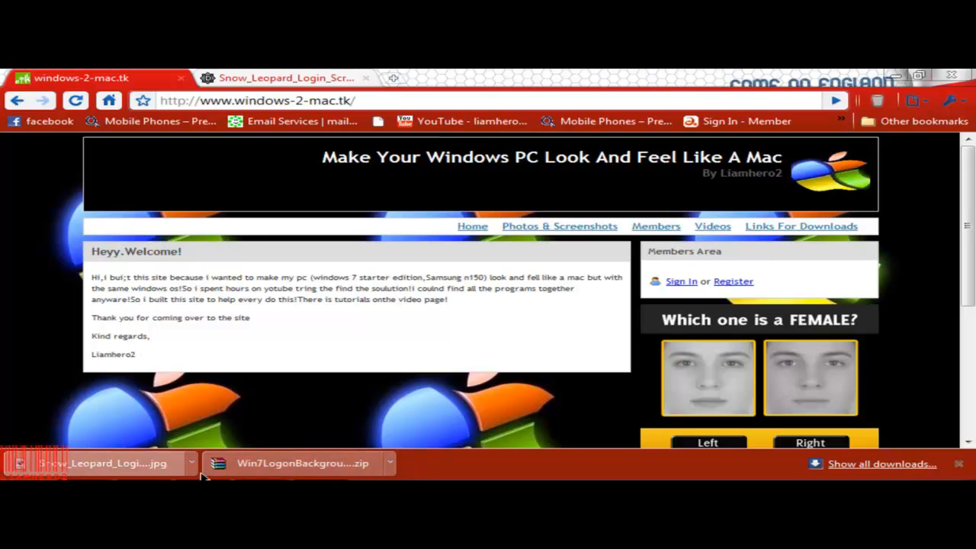
mouse_move(589, 374)
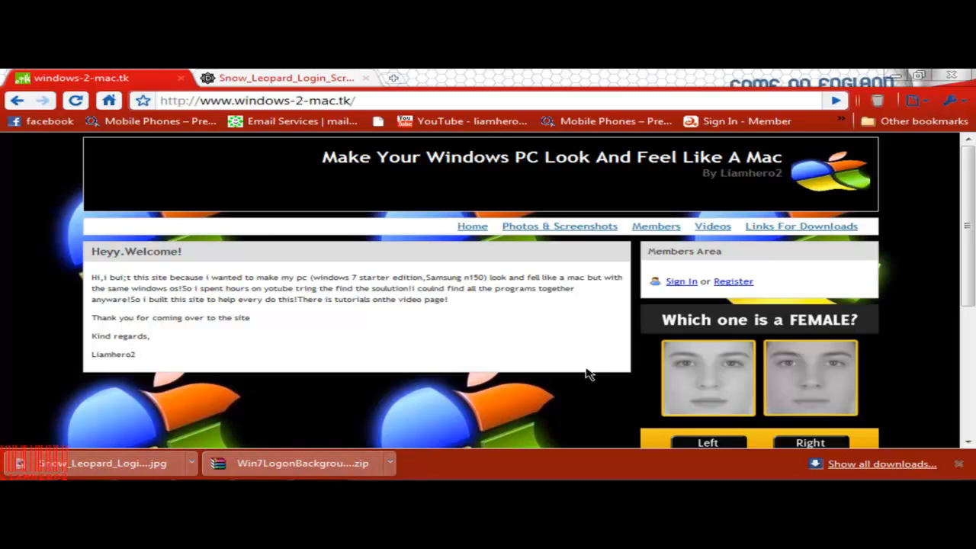
mouse_move(680, 211)
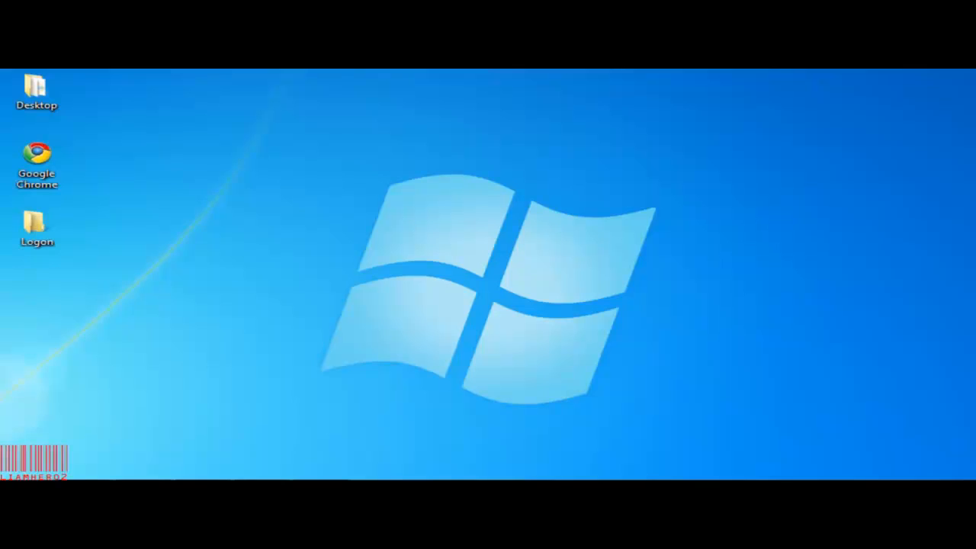
mouse_move(36, 90)
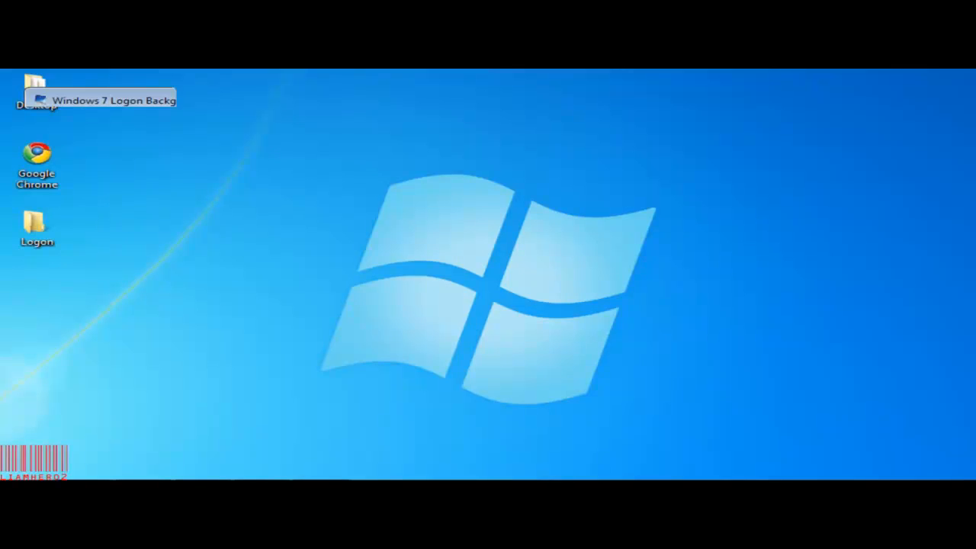
Launch Windows 7 Logon Background Changer from its desktop shortcut
double_click(36, 87)
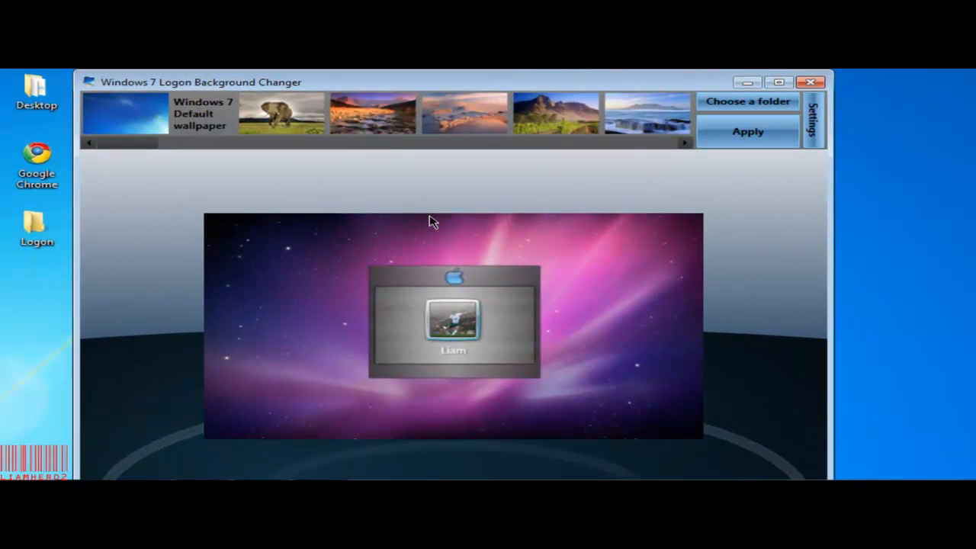
mouse_move(543, 257)
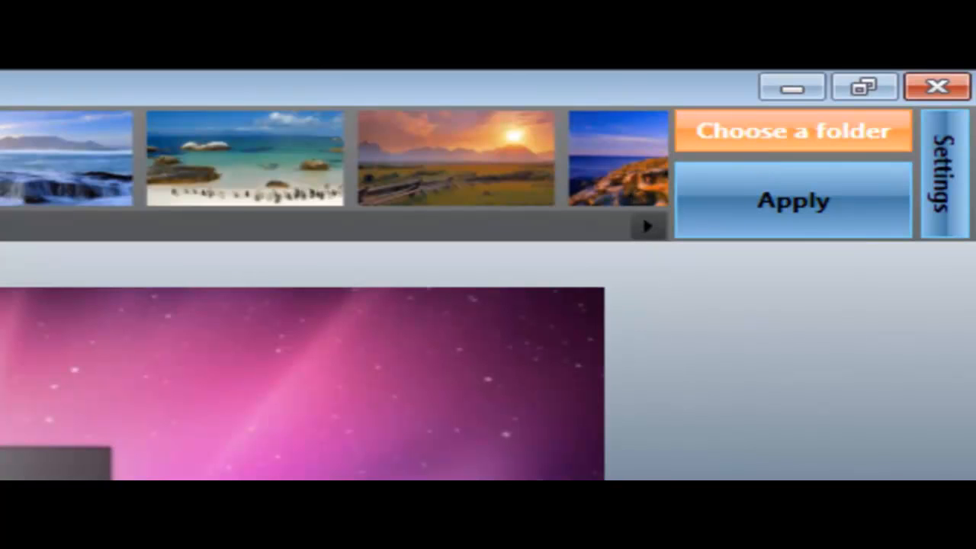
Choose the Logon folder in Browse For Folder as the wallpaper source
left_click(793, 131)
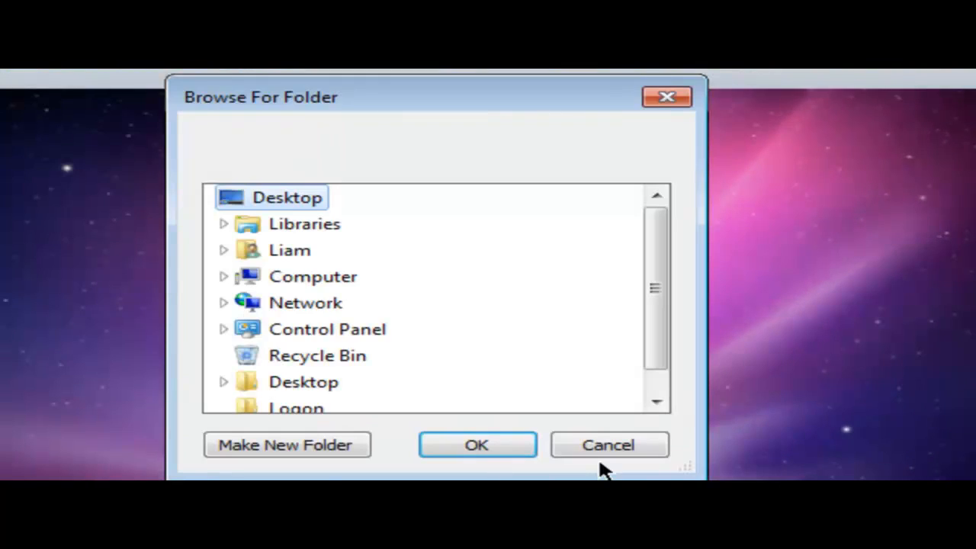
scroll("down", 3)
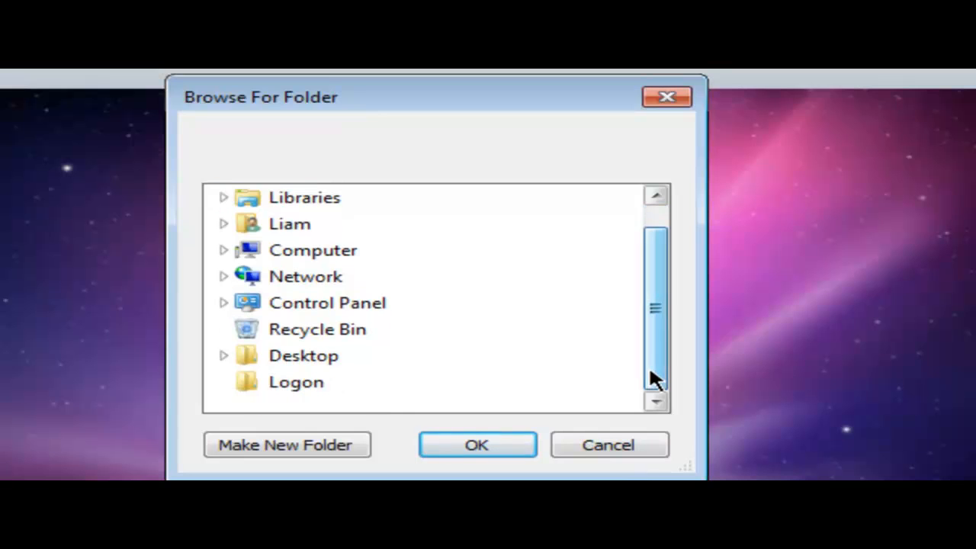
left_click(296, 382)
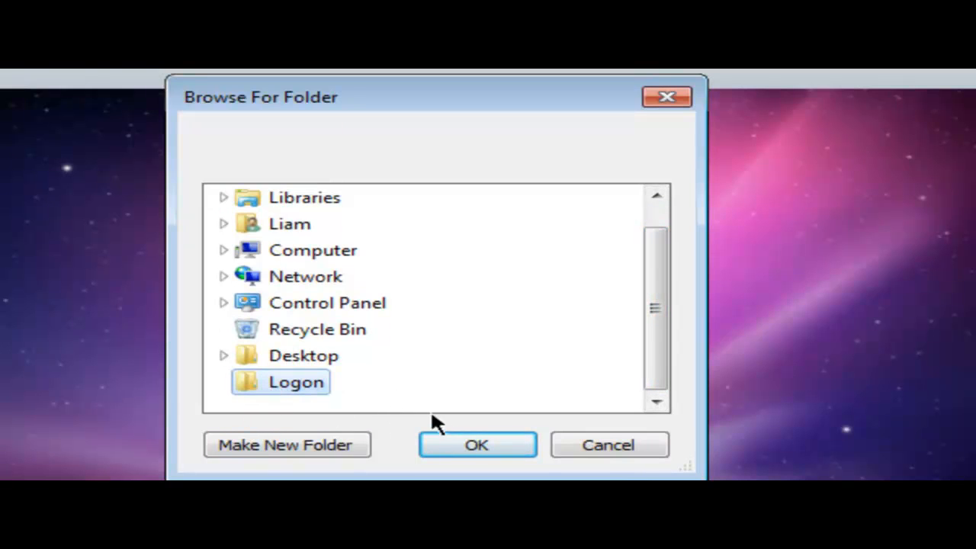
left_click(476, 445)
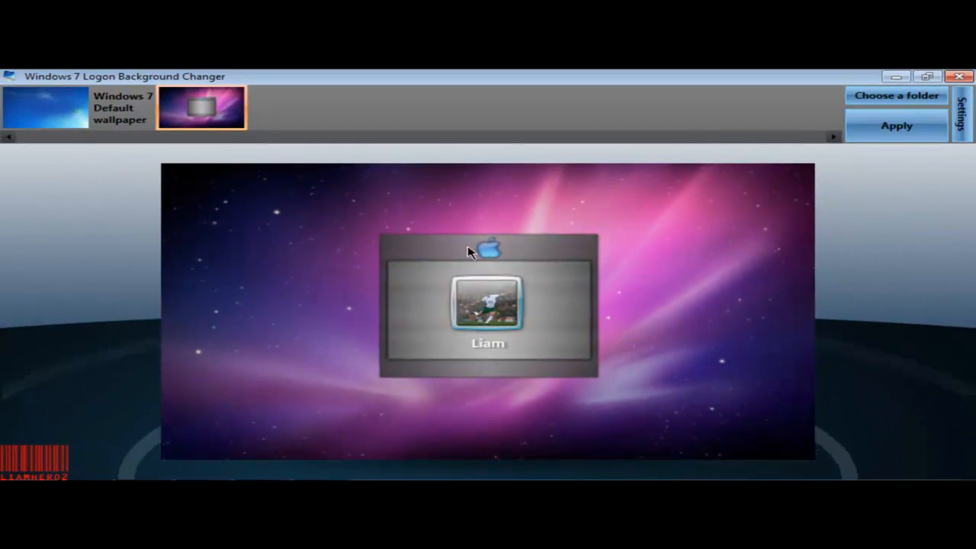
mouse_move(877, 79)
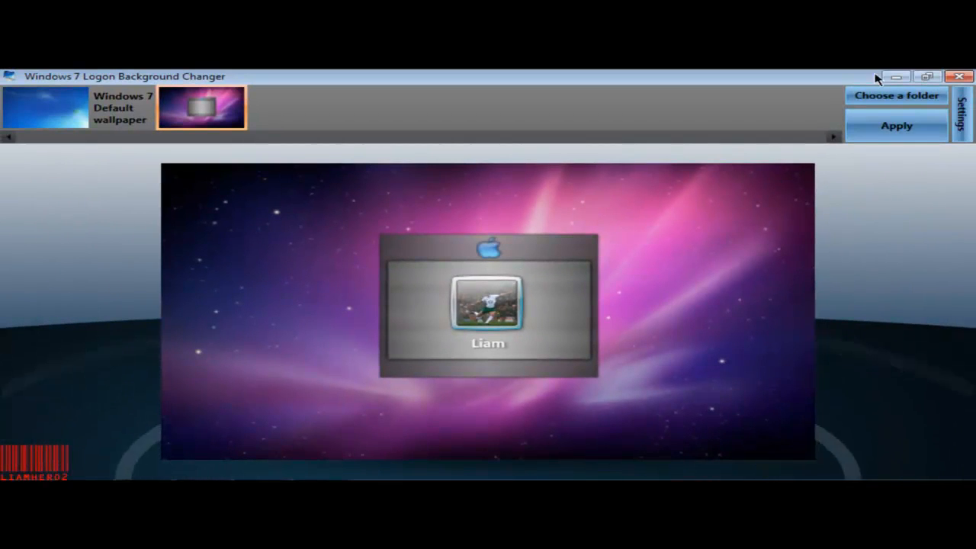
Apply the Snow Leopard wallpaper as the Windows 7 logon screen background
left_click(897, 125)
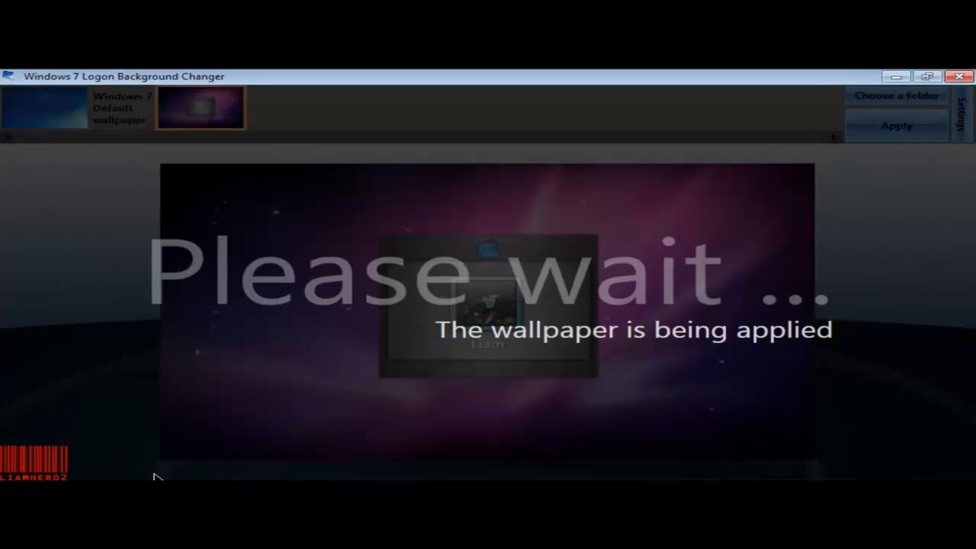
mouse_move(302, 473)
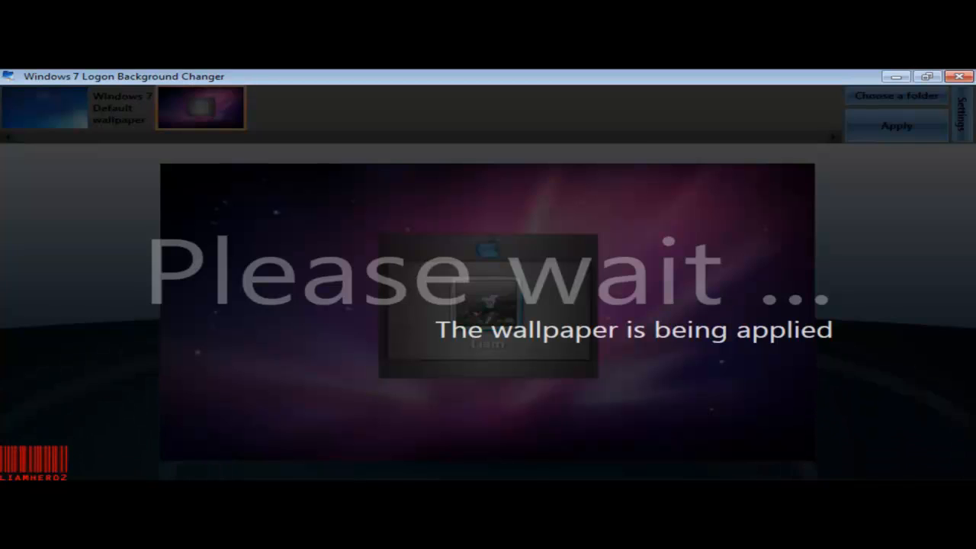
mouse_move(750, 470)
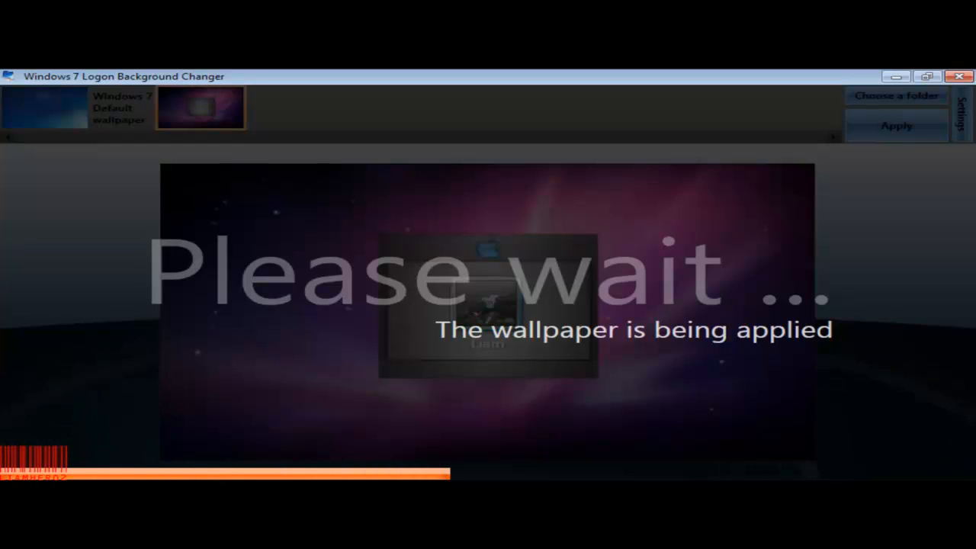
mouse_move(899, 342)
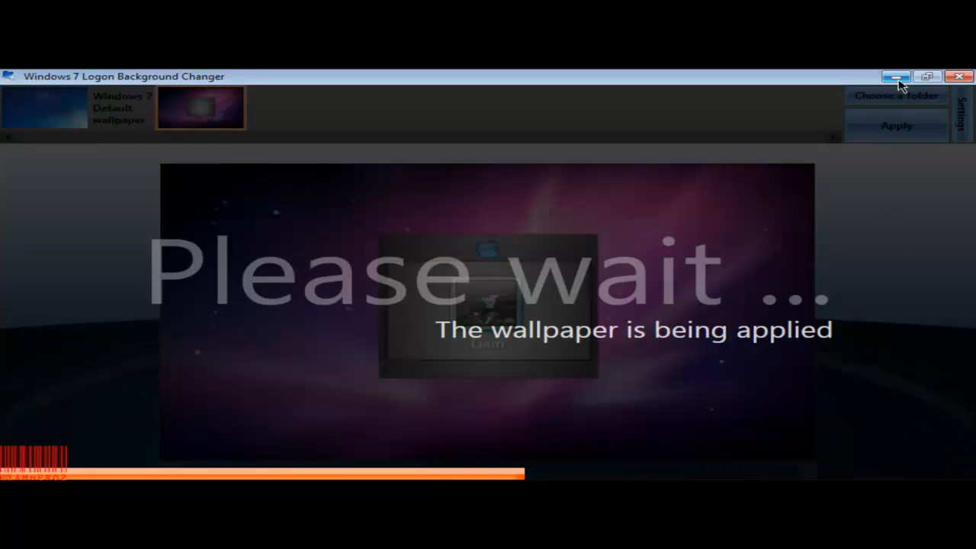
mouse_move(897, 76)
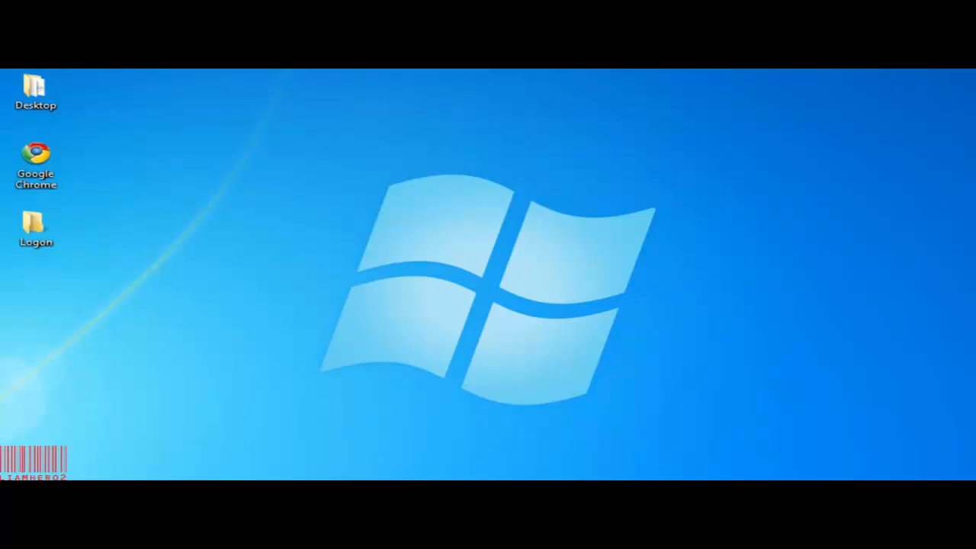
mouse_move(542, 313)
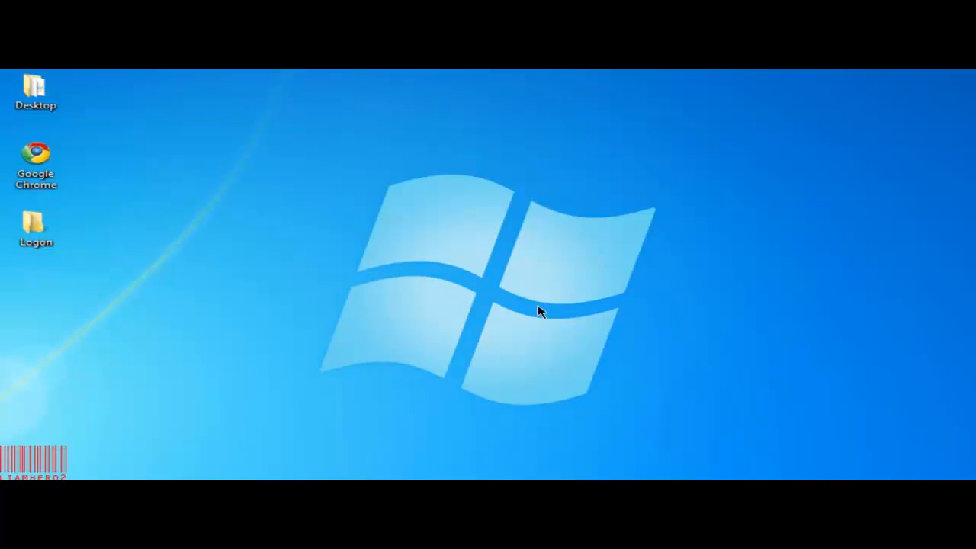
mouse_move(439, 443)
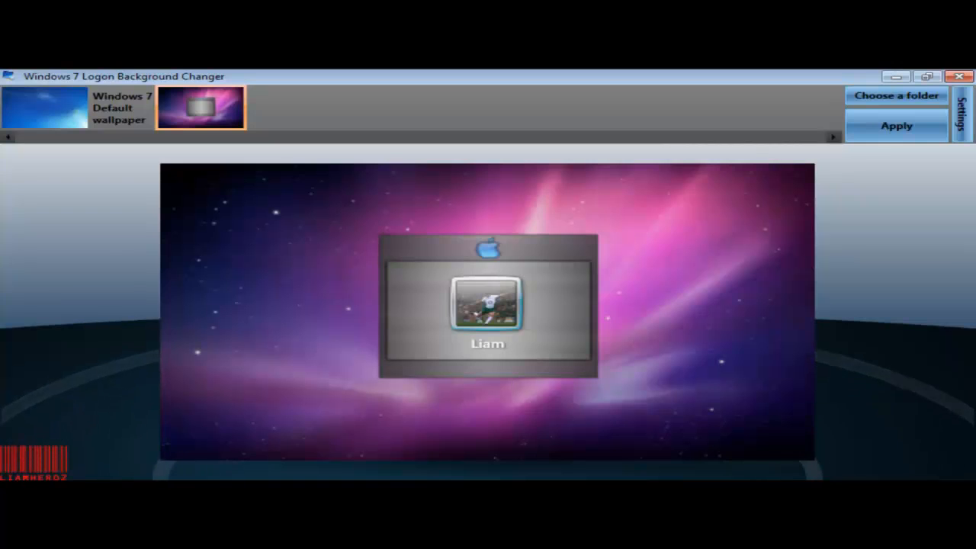
mouse_move(637, 212)
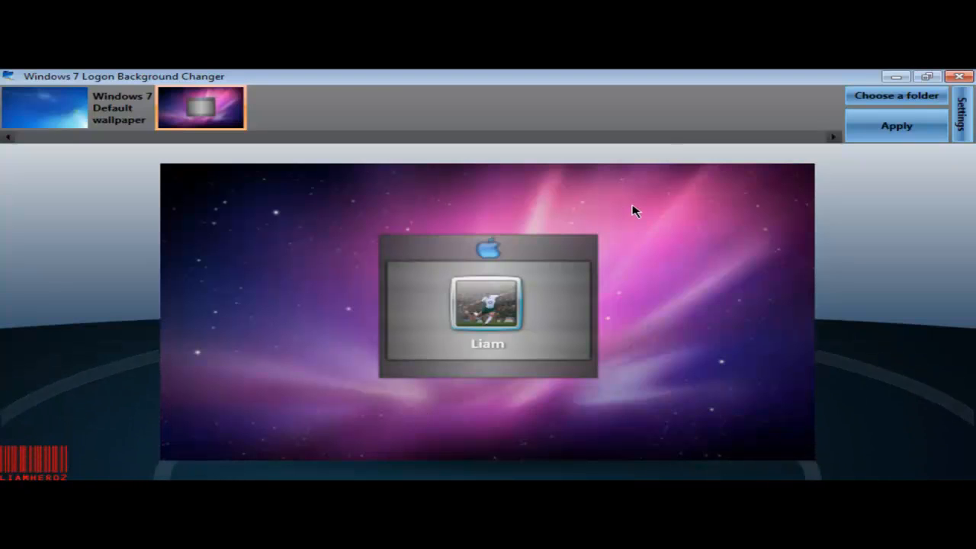
mouse_move(747, 191)
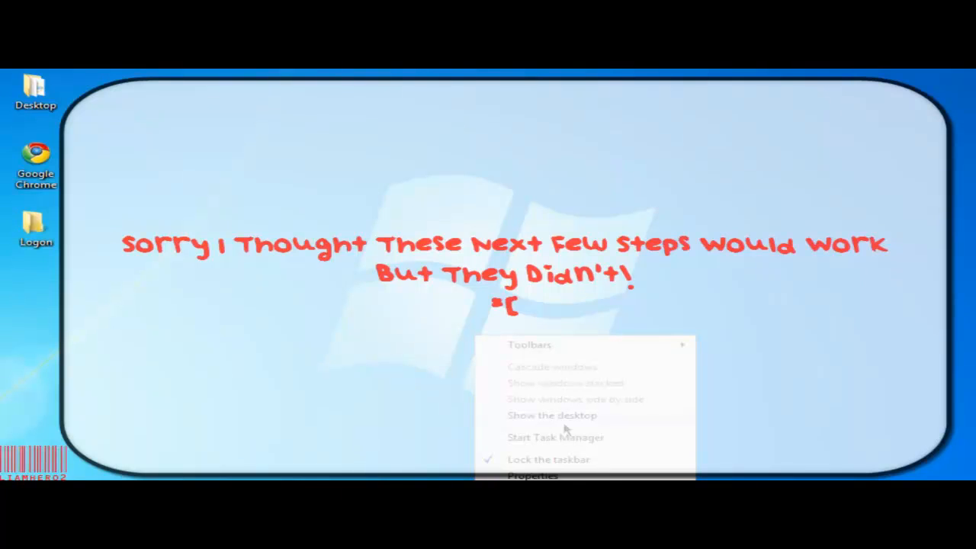
left_click(555, 436)
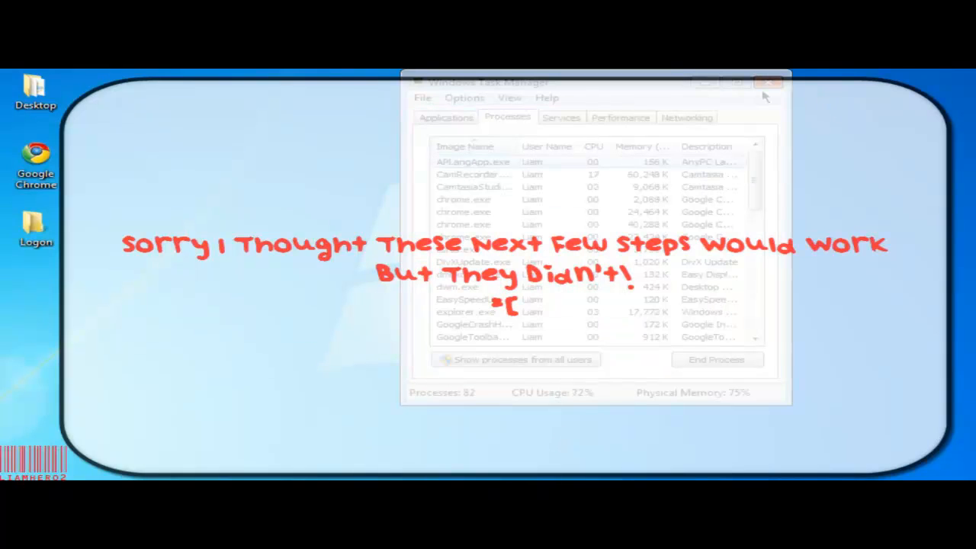
left_click(768, 82)
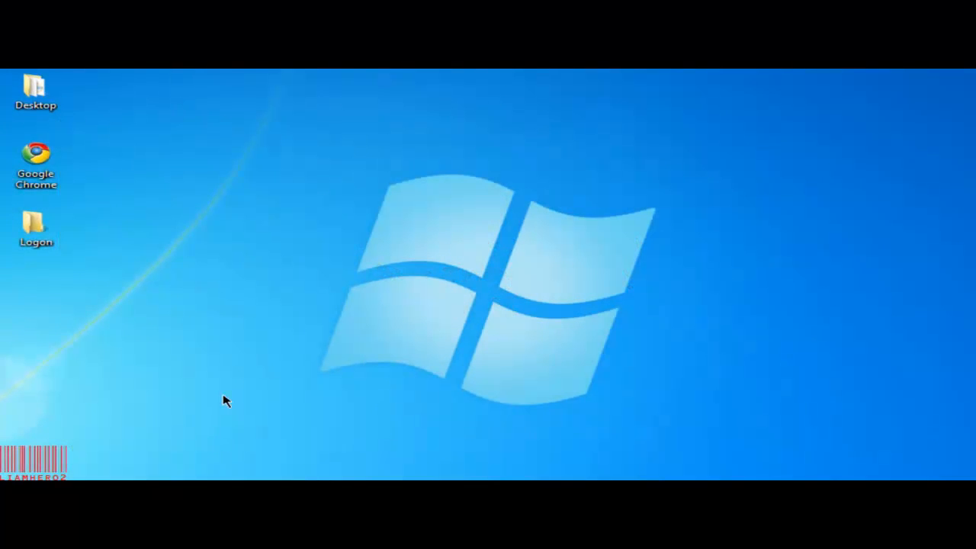
mouse_move(231, 226)
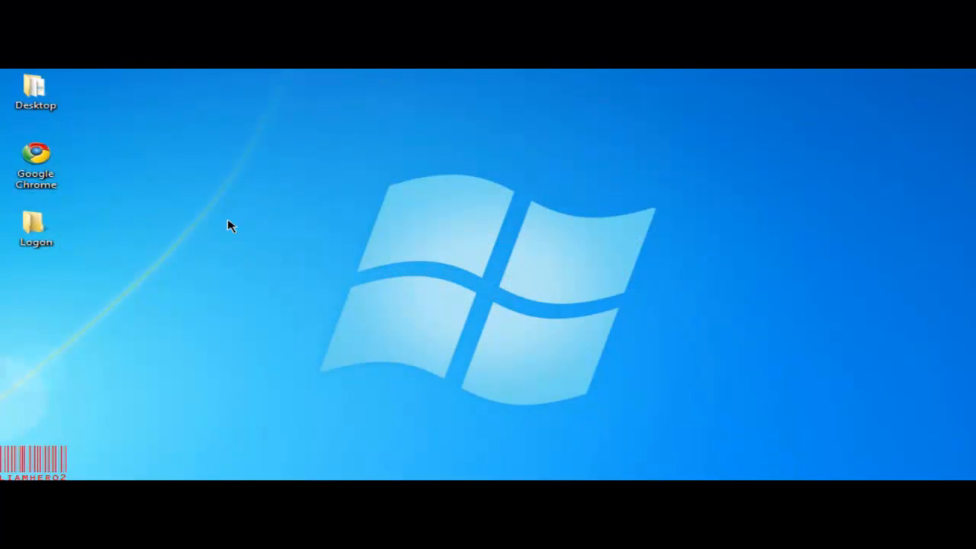